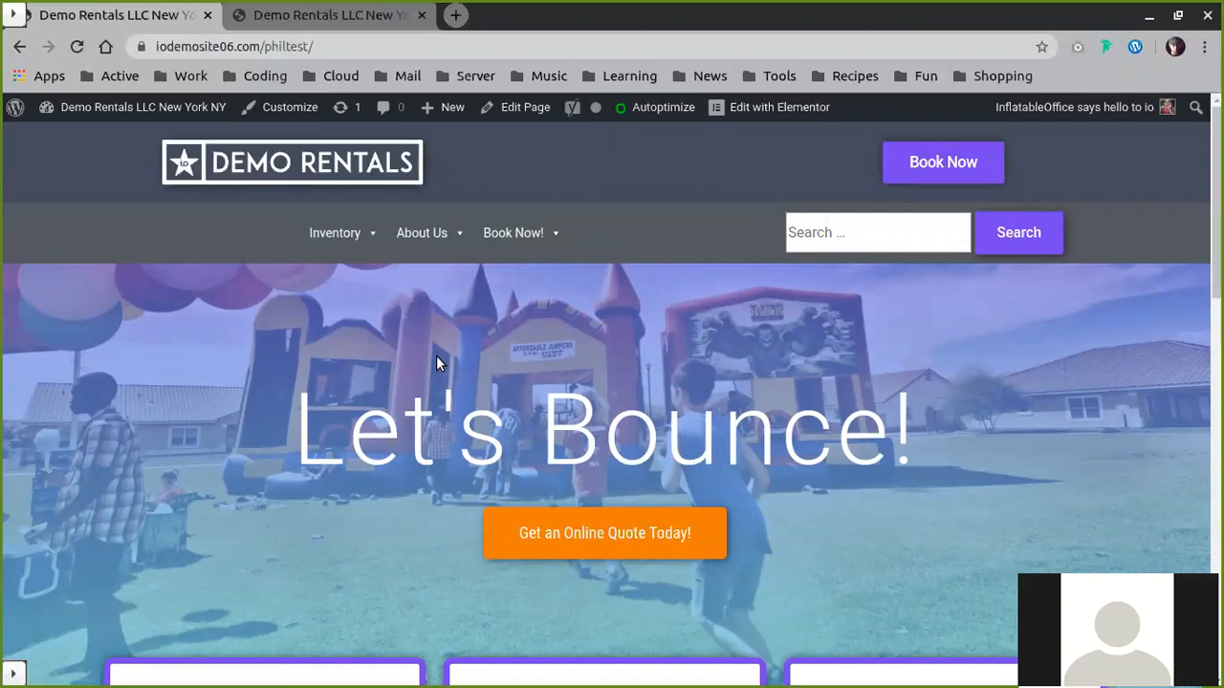
pyautogui.moveTo(317, 371)
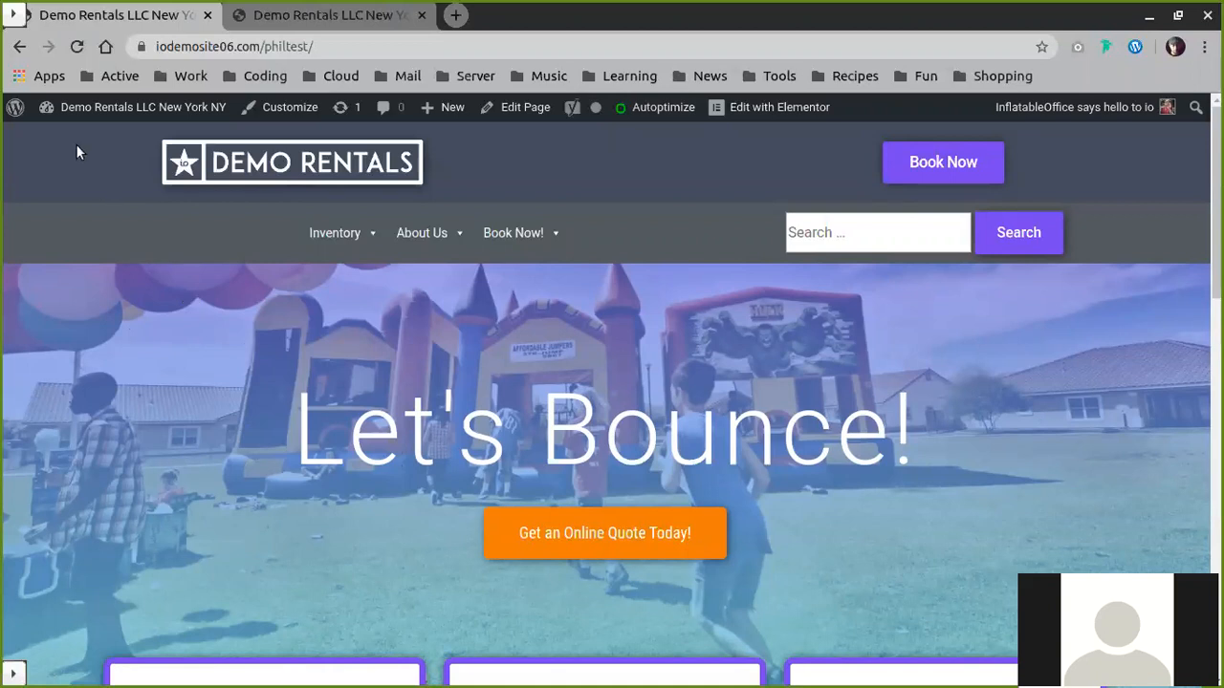
# Step: Go from the Demo Rentals site to the admin Menus editing page via the admin bar
pyautogui.click(134, 108)
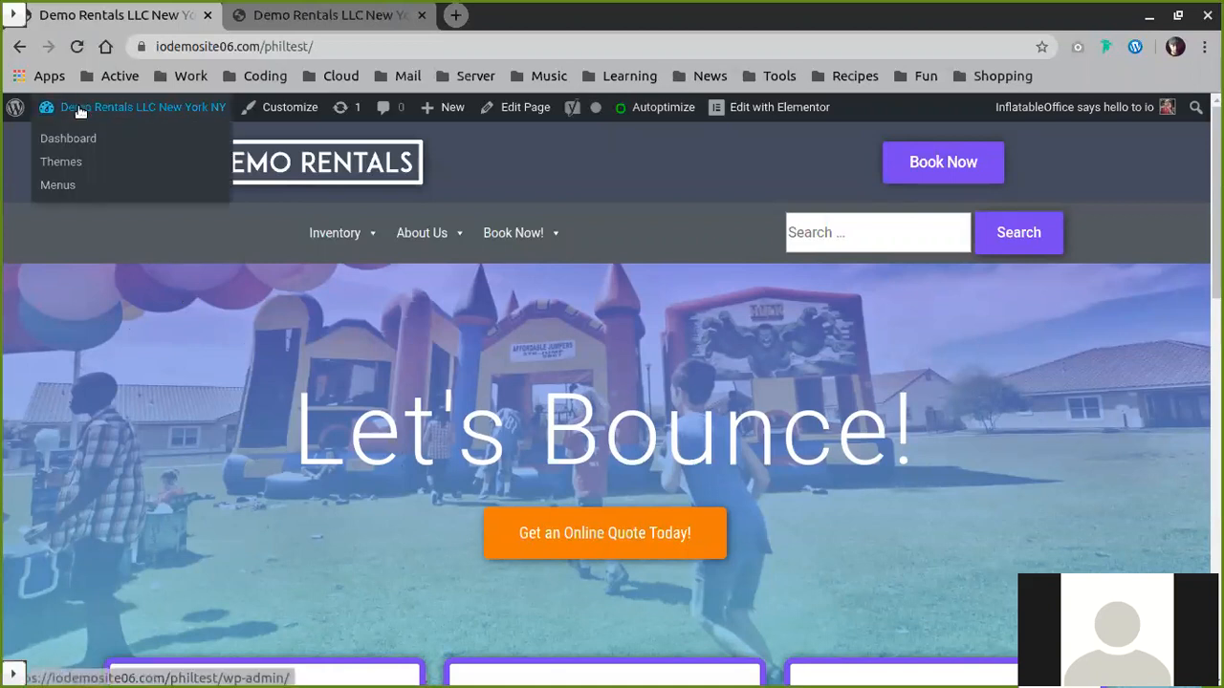
pyautogui.click(58, 183)
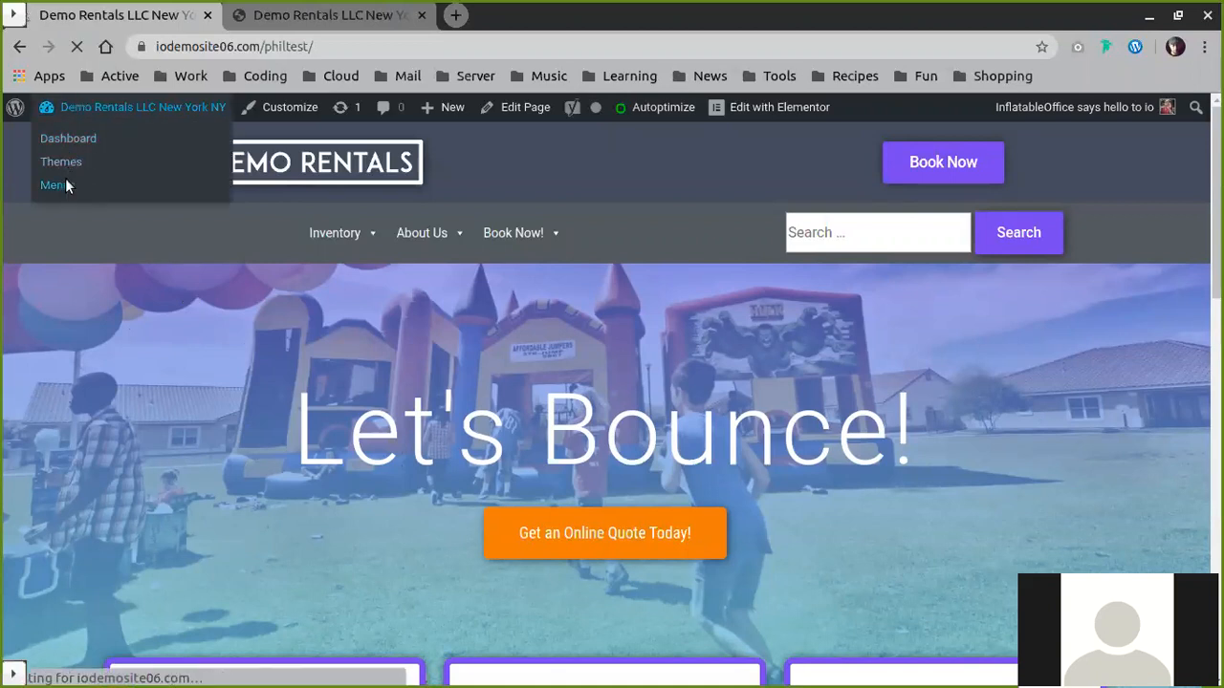
pyautogui.click(54, 183)
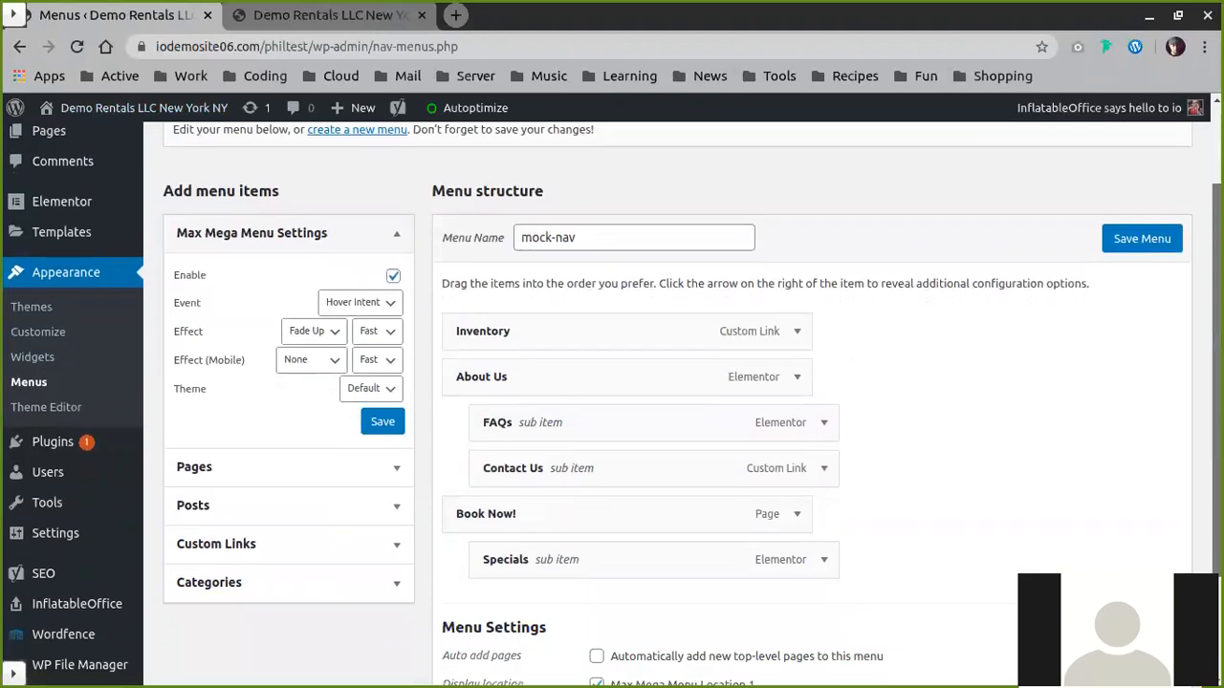
pyautogui.scroll(-3)
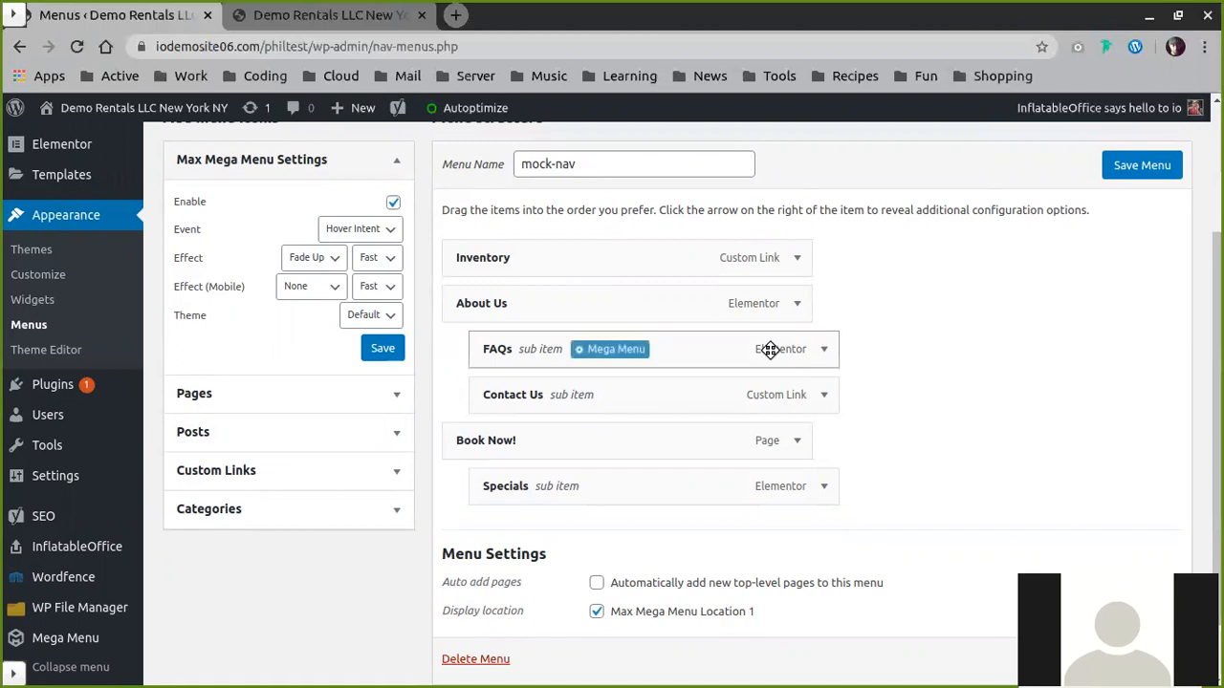
pyautogui.moveTo(482, 256); pyautogui.dragTo(487, 309)
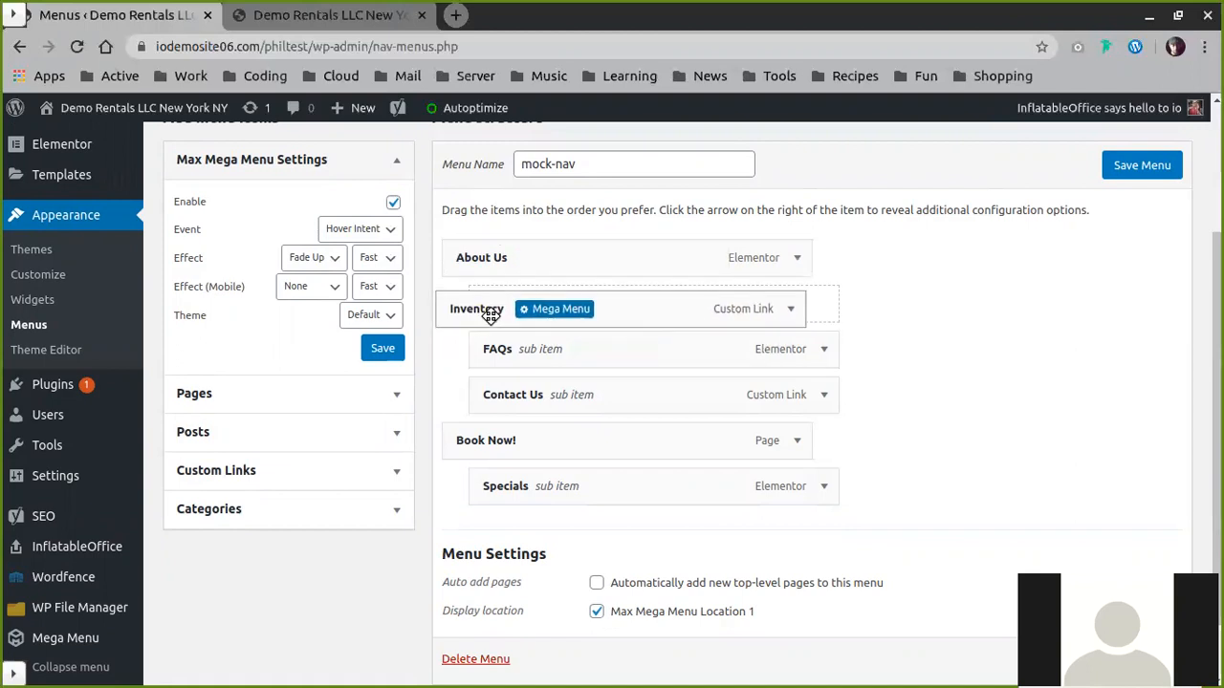
pyautogui.moveTo(476, 310); pyautogui.dragTo(496, 256)
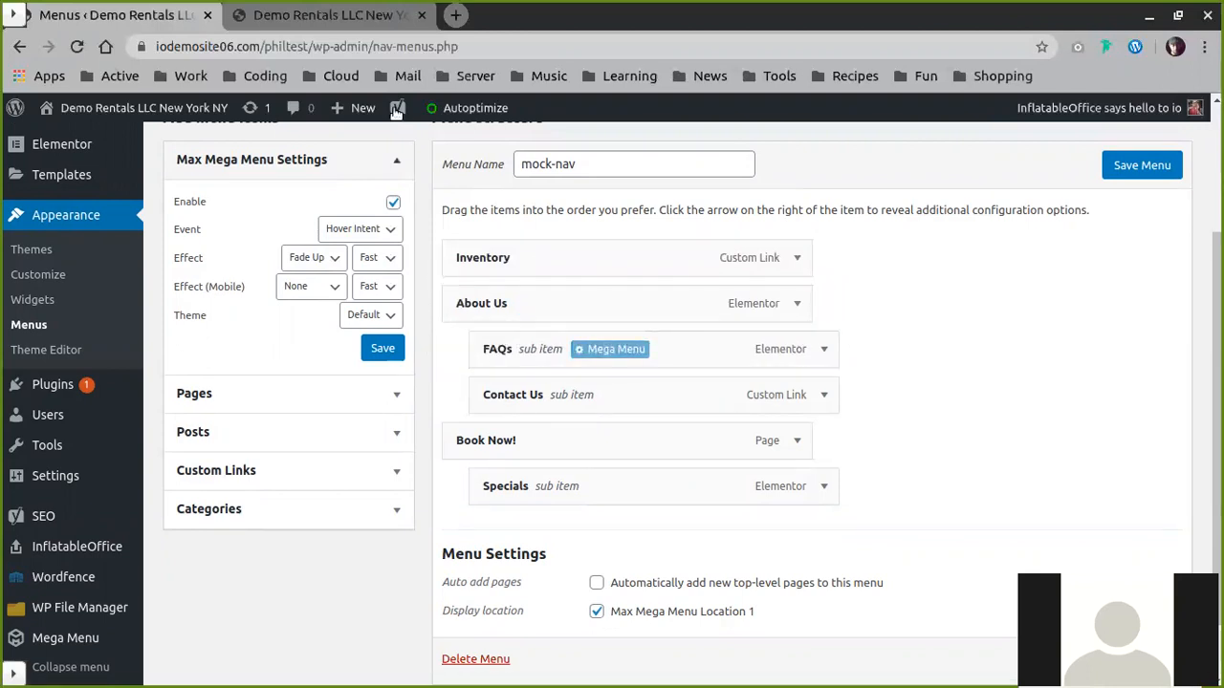
# Step: Check the live menu, nest Contact Us beneath FAQs in mock-nav, and save the menu
pyautogui.click(325, 15)
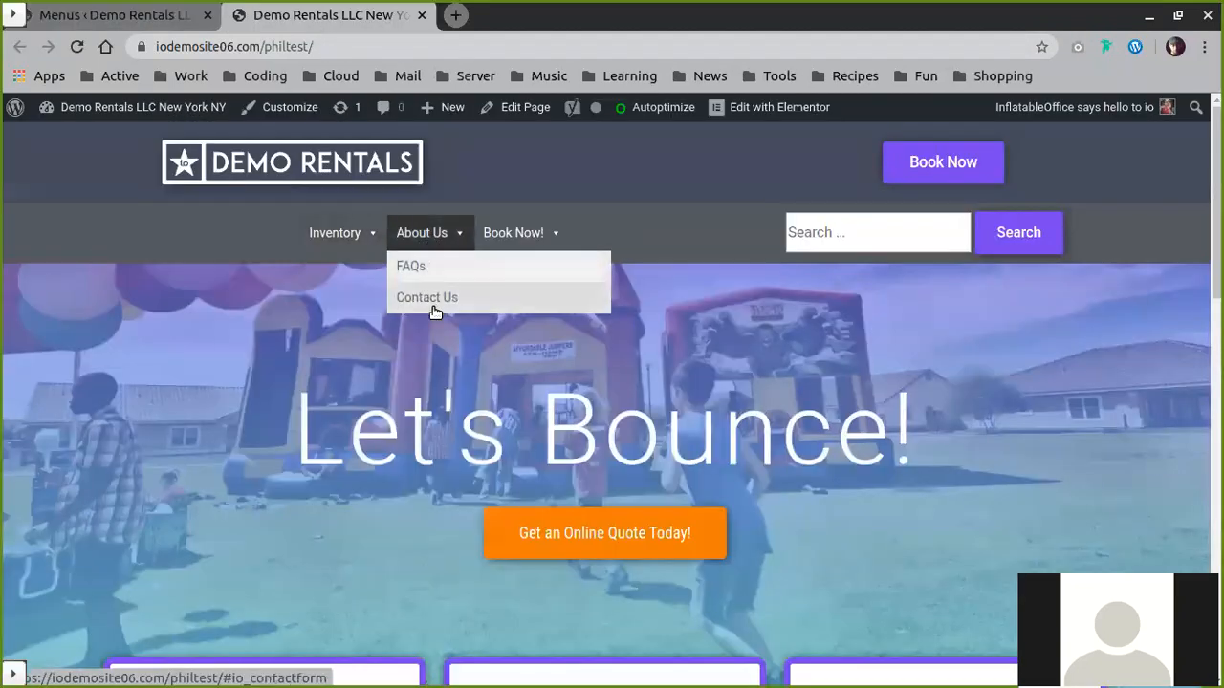
pyautogui.click(110, 15)
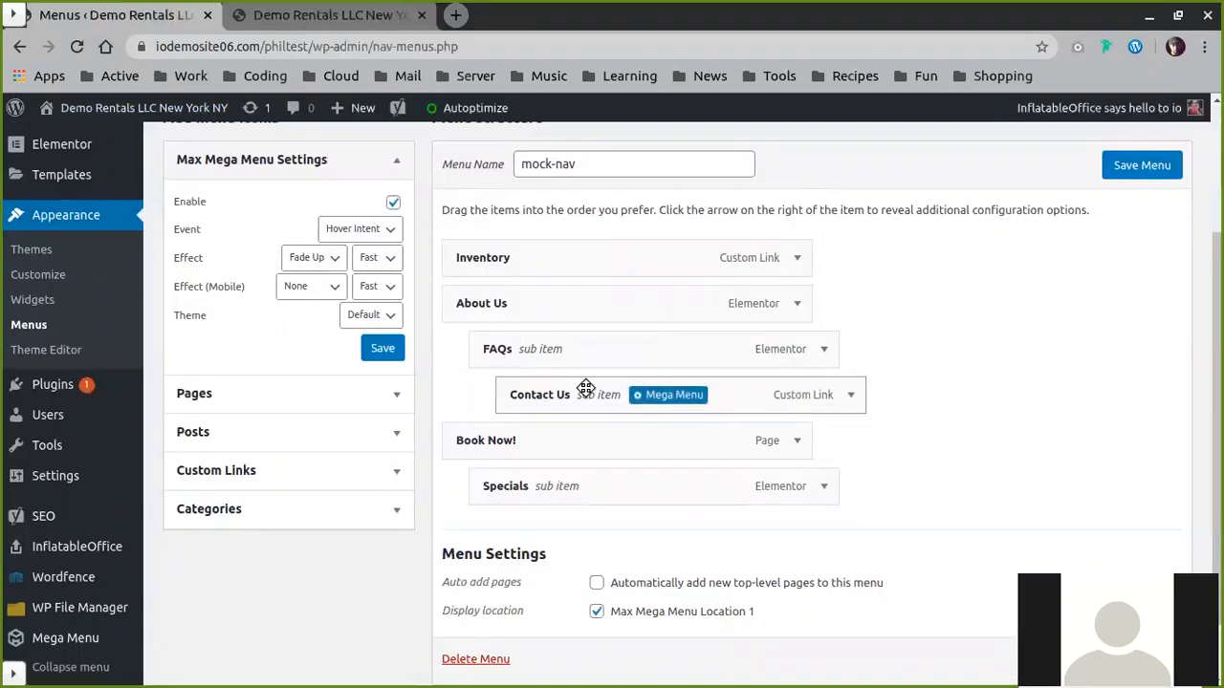
pyautogui.click(1142, 165)
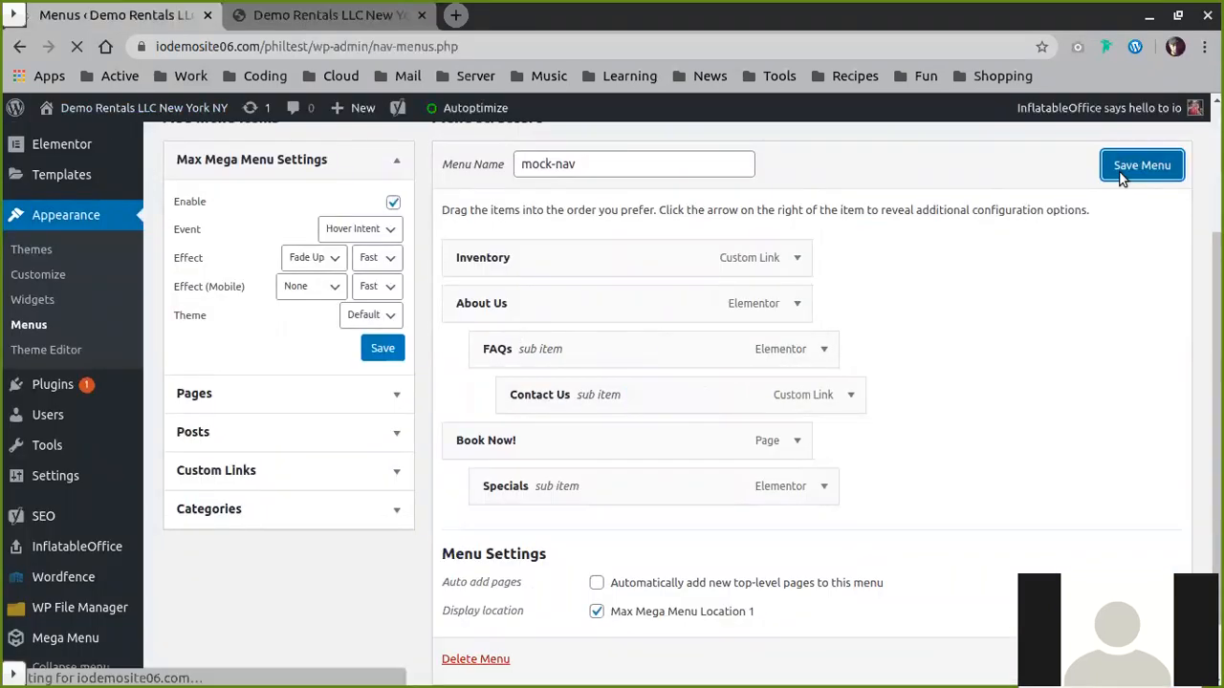
pyautogui.click(1141, 165)
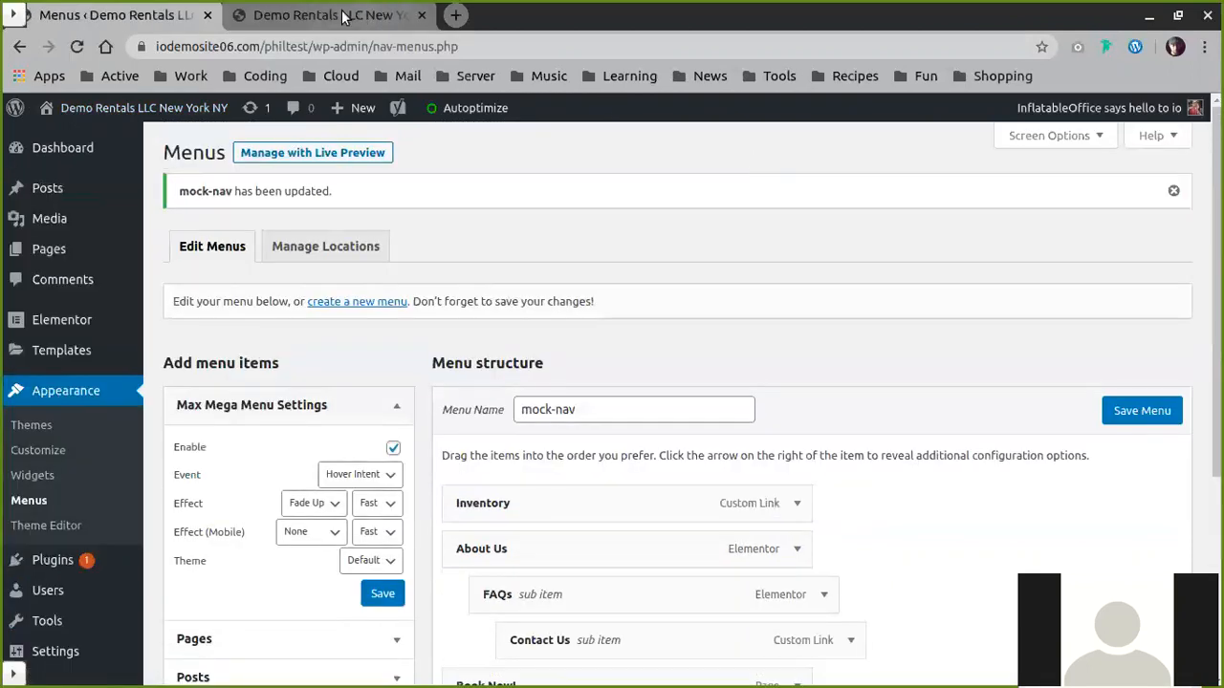
pyautogui.click(325, 15)
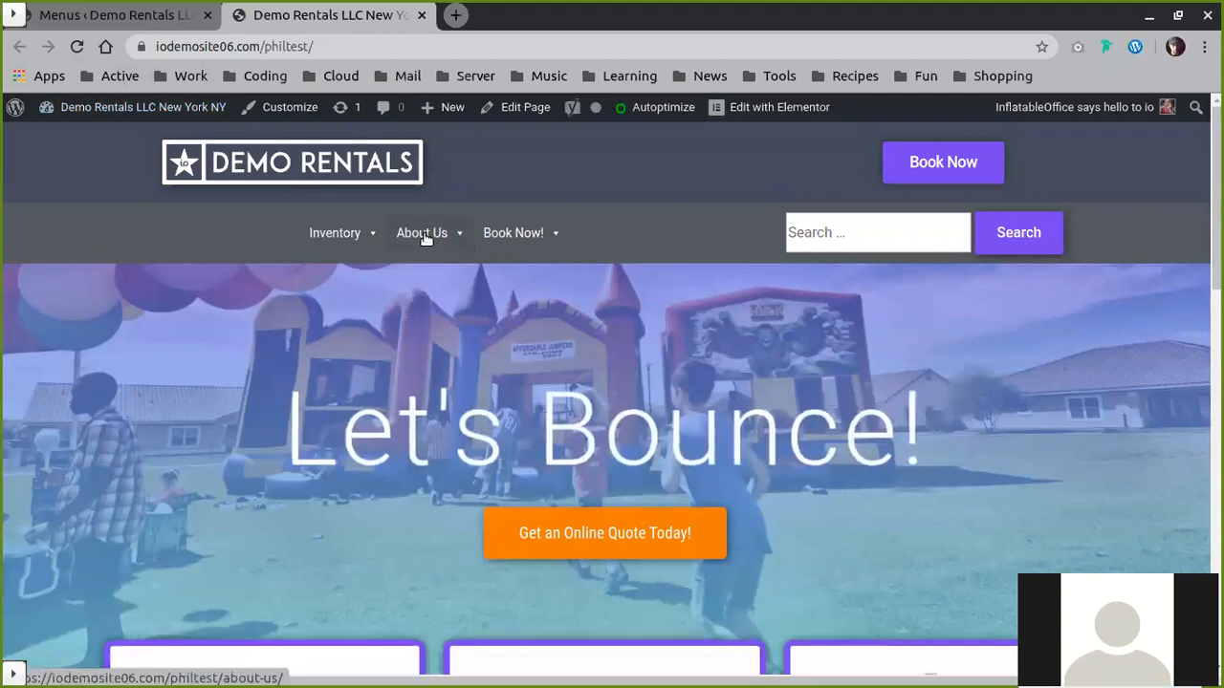
pyautogui.moveTo(420, 233)
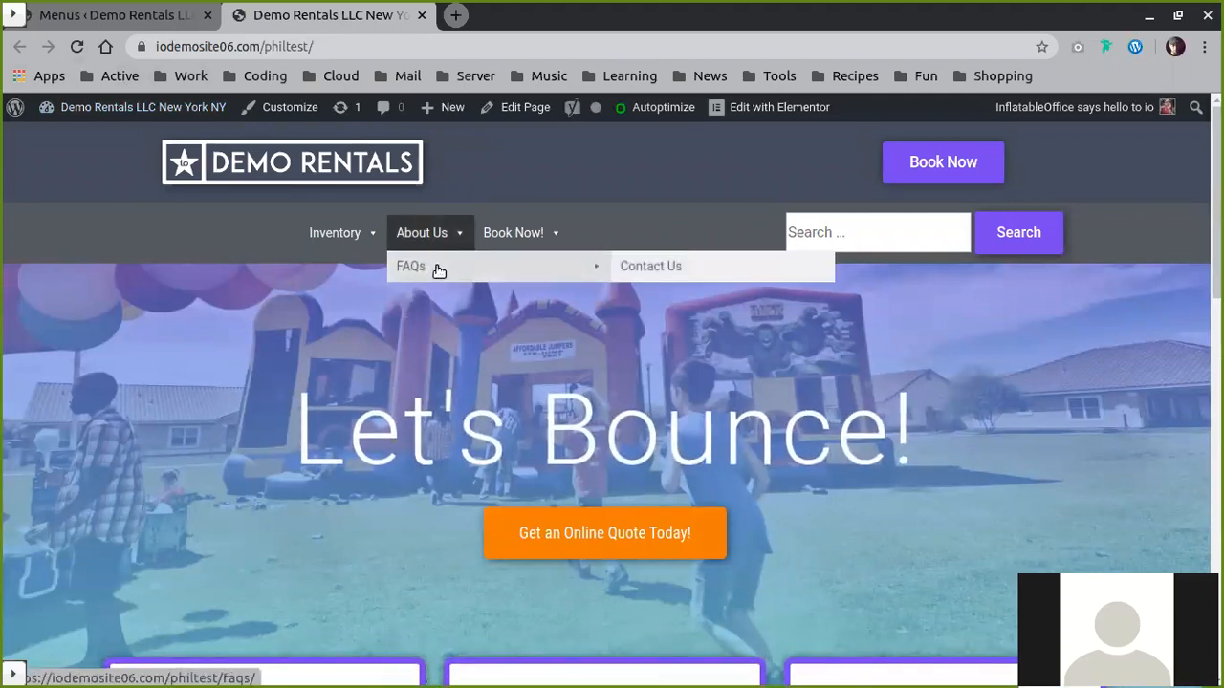
pyautogui.moveTo(497, 257)
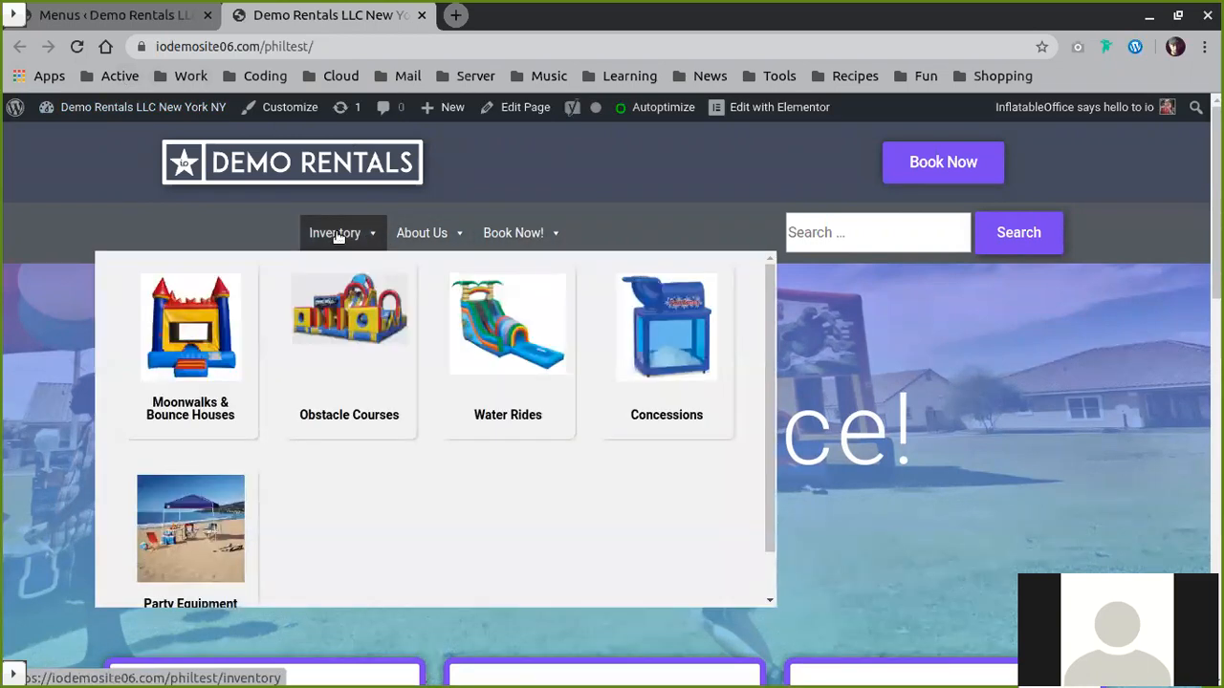
pyautogui.moveTo(402, 346)
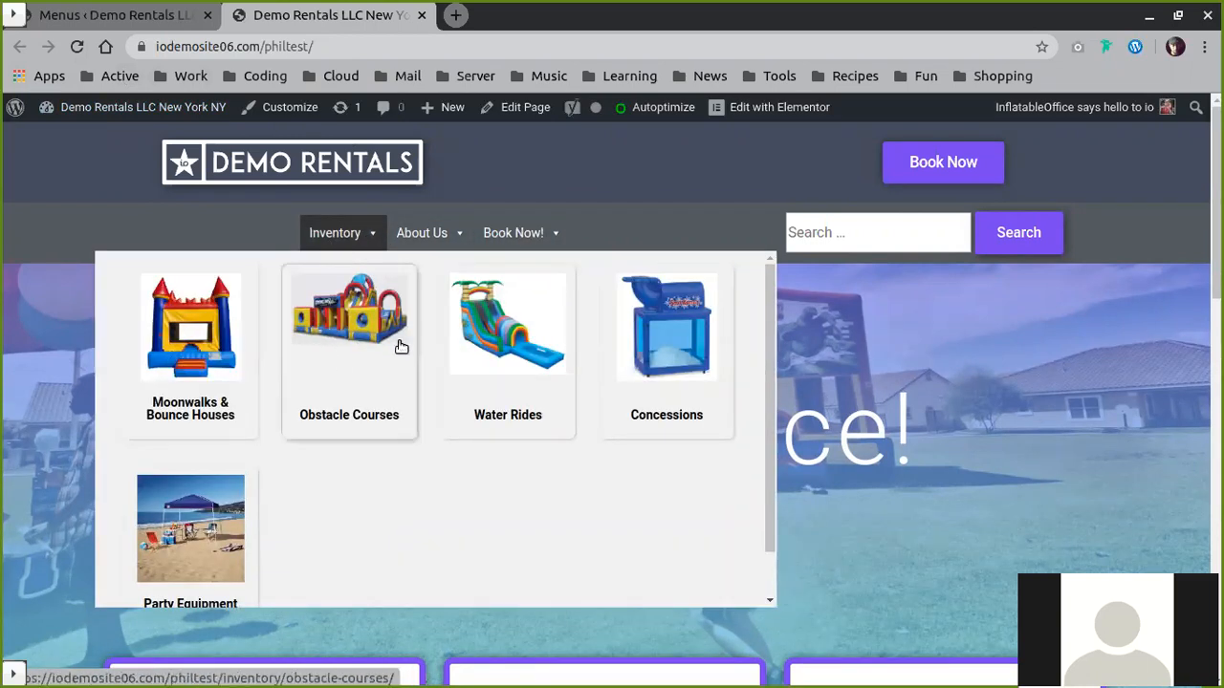
pyautogui.moveTo(402, 346)
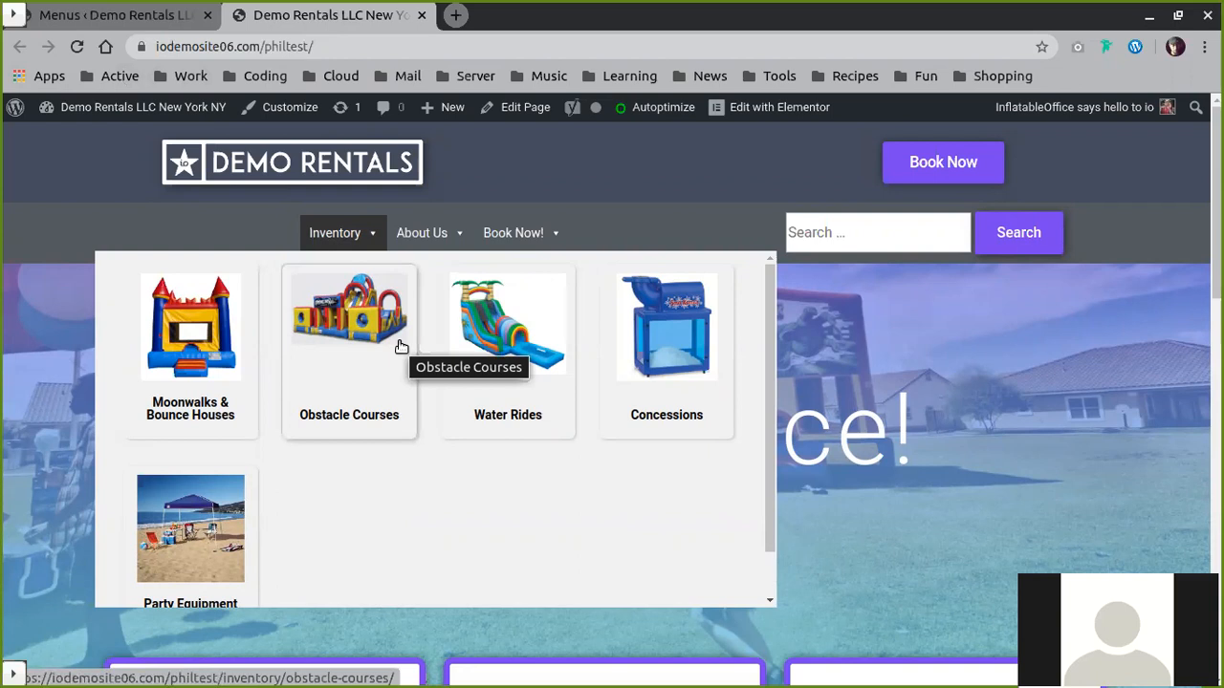
pyautogui.click(115, 15)
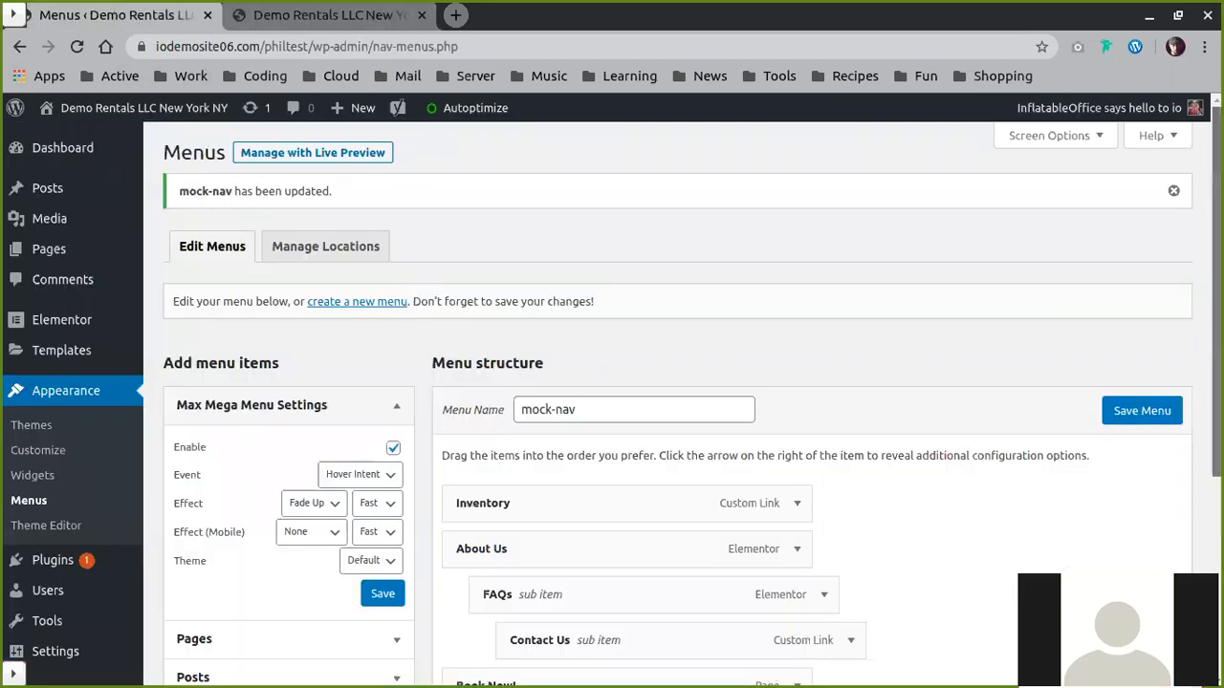
# Step: Bring up the Inventory item's Mega Menu settings to add the InflatableOffice Featured Products widget
pyautogui.scroll(-3)
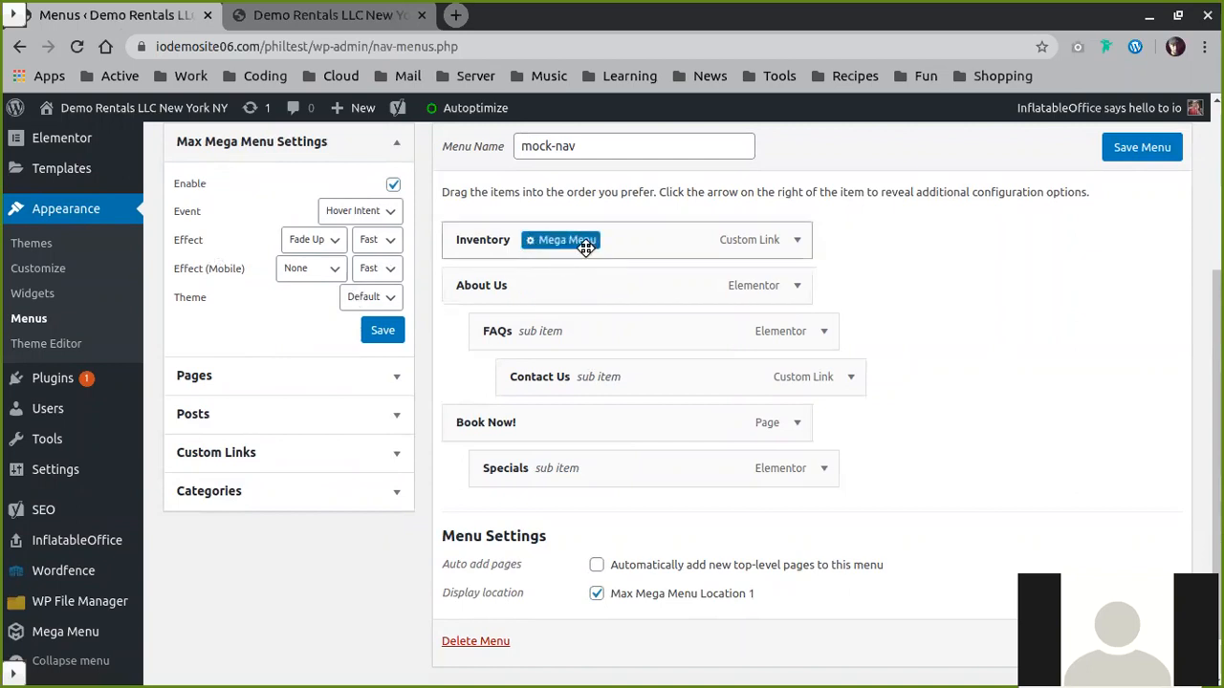
pyautogui.moveTo(562, 241)
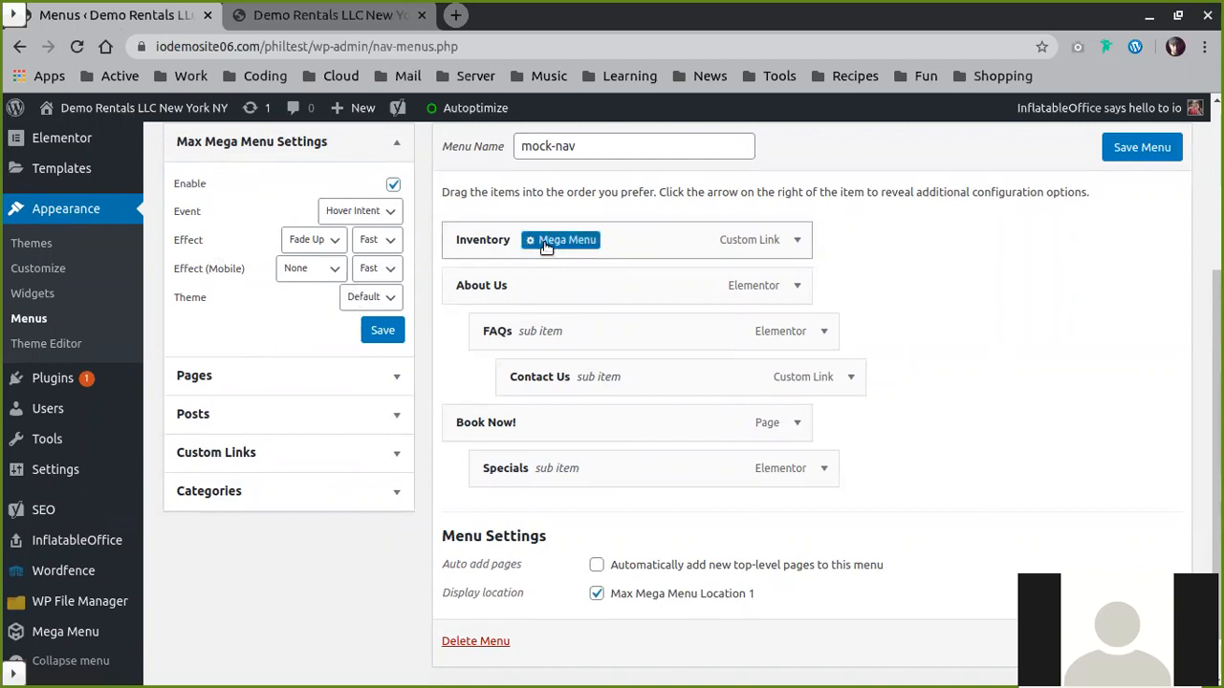
pyautogui.click(558, 241)
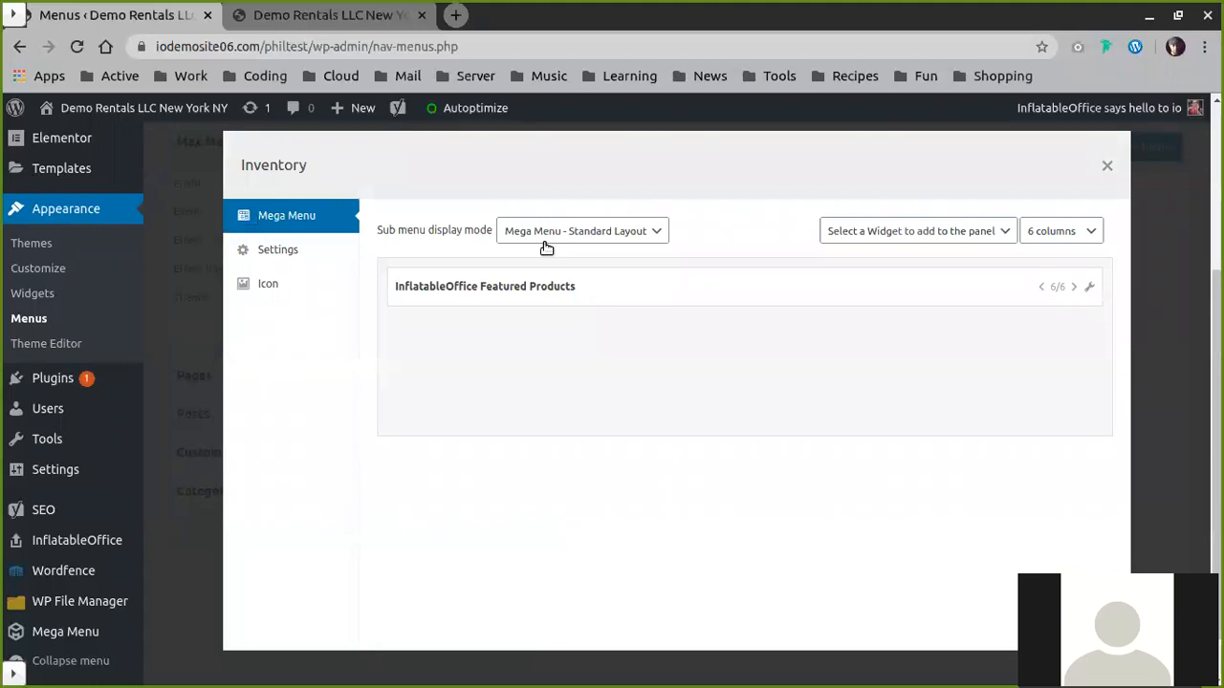
pyautogui.moveTo(543, 352)
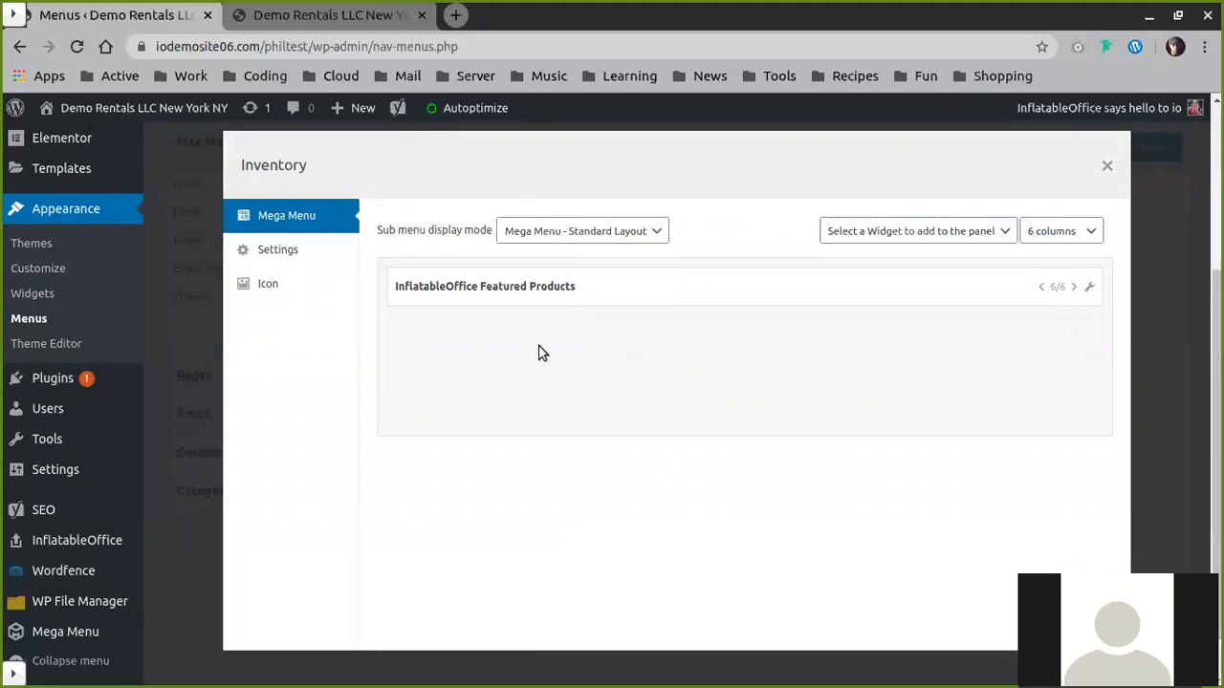
pyautogui.moveTo(723, 354)
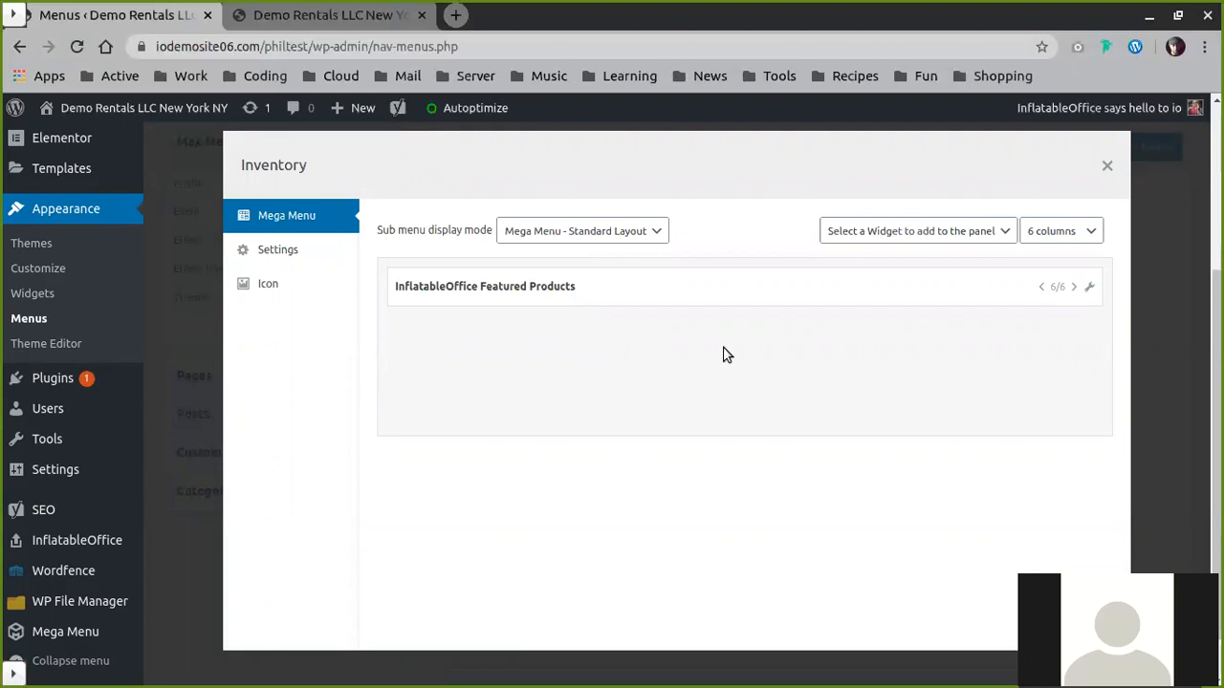
pyautogui.moveTo(455, 325)
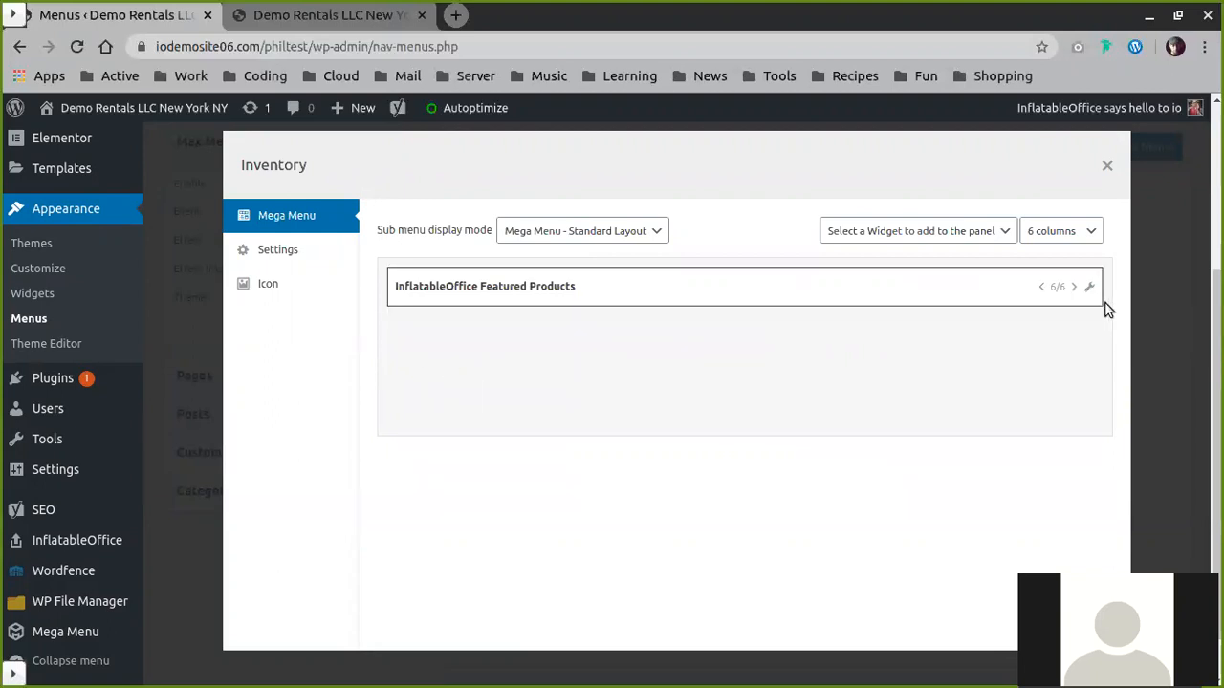
pyautogui.moveTo(1090, 287)
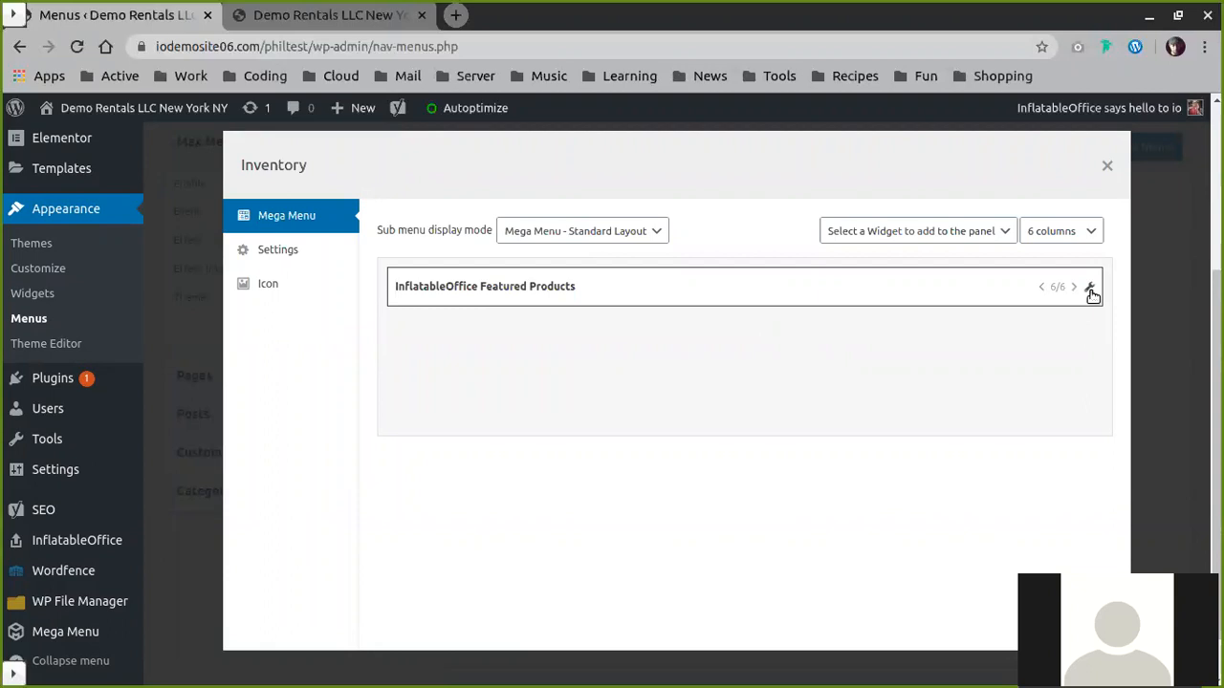
# Step: Expand the Featured Products widget's settings in the Inventory panel, showing its categories
pyautogui.click(1090, 287)
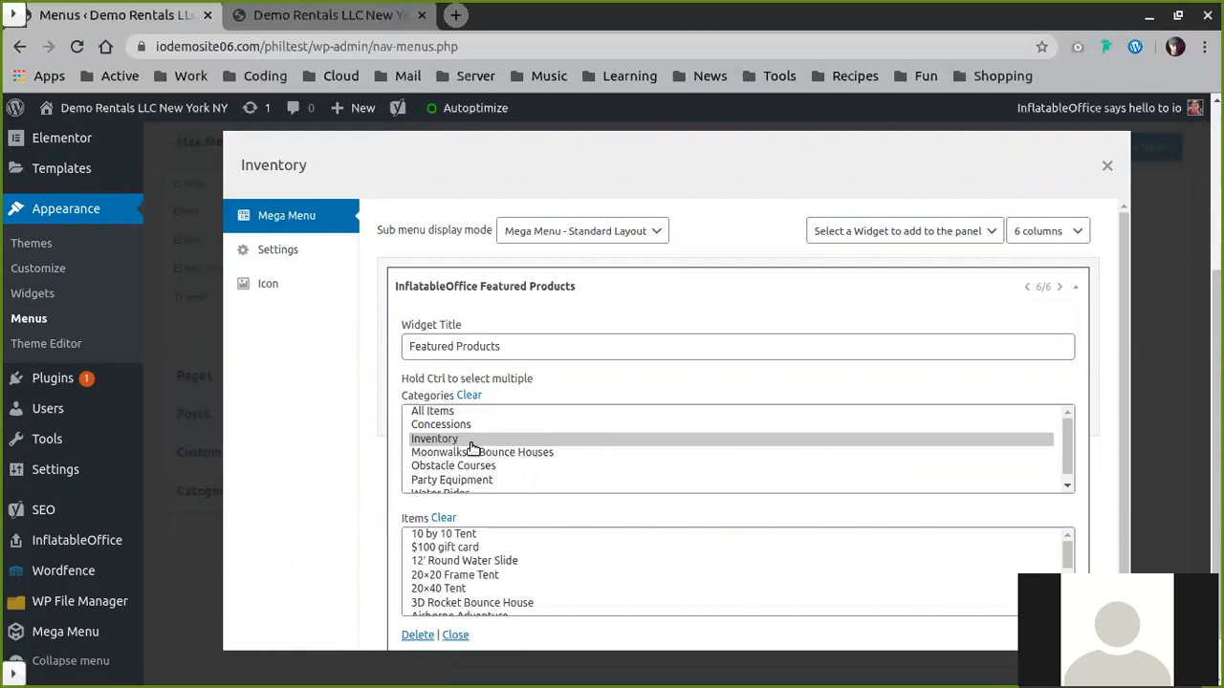
pyautogui.moveTo(462, 421)
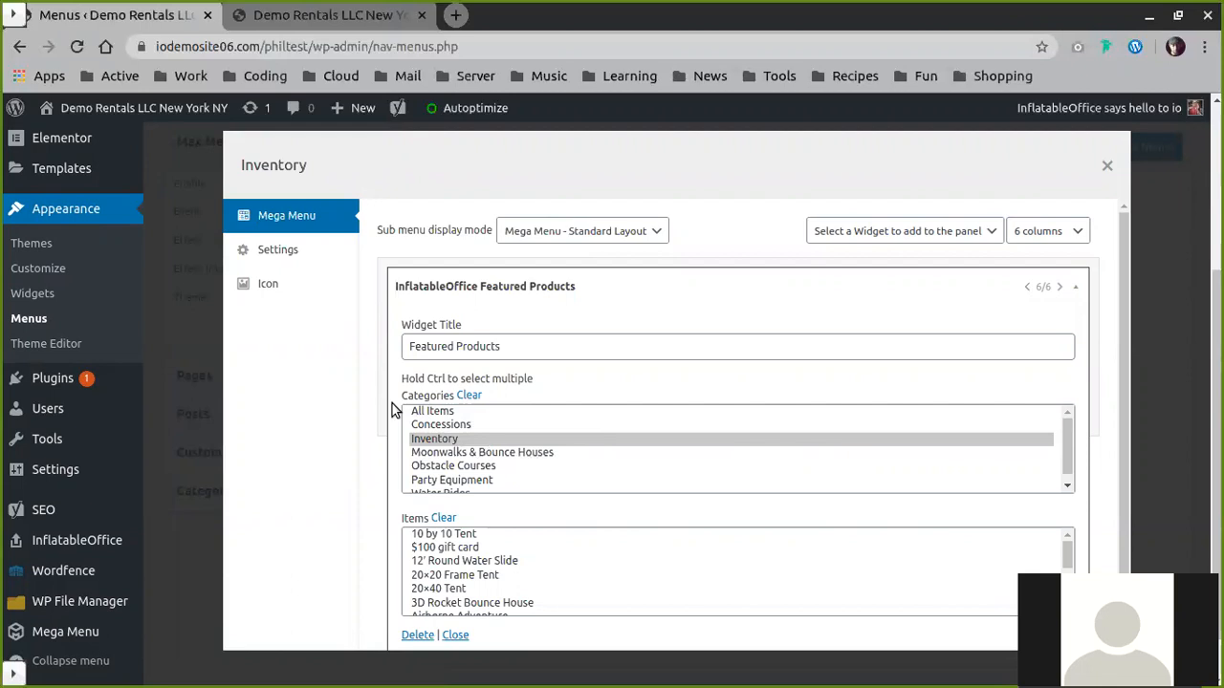
pyautogui.moveTo(417, 433)
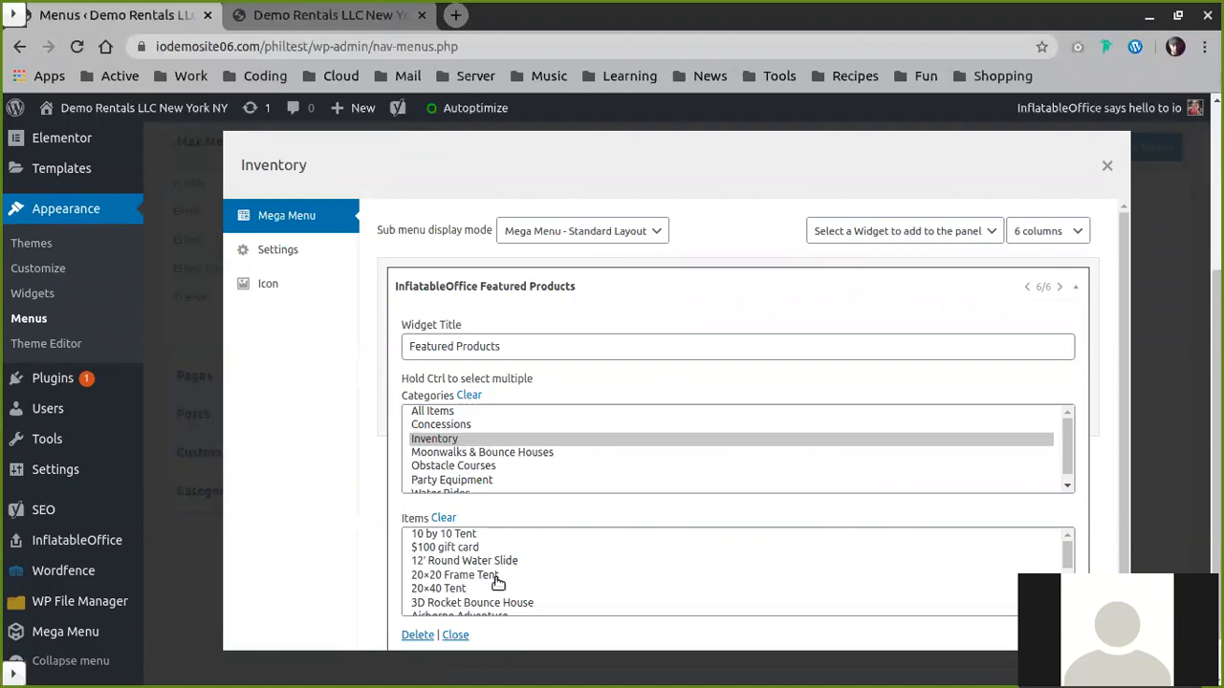
pyautogui.moveTo(520, 584)
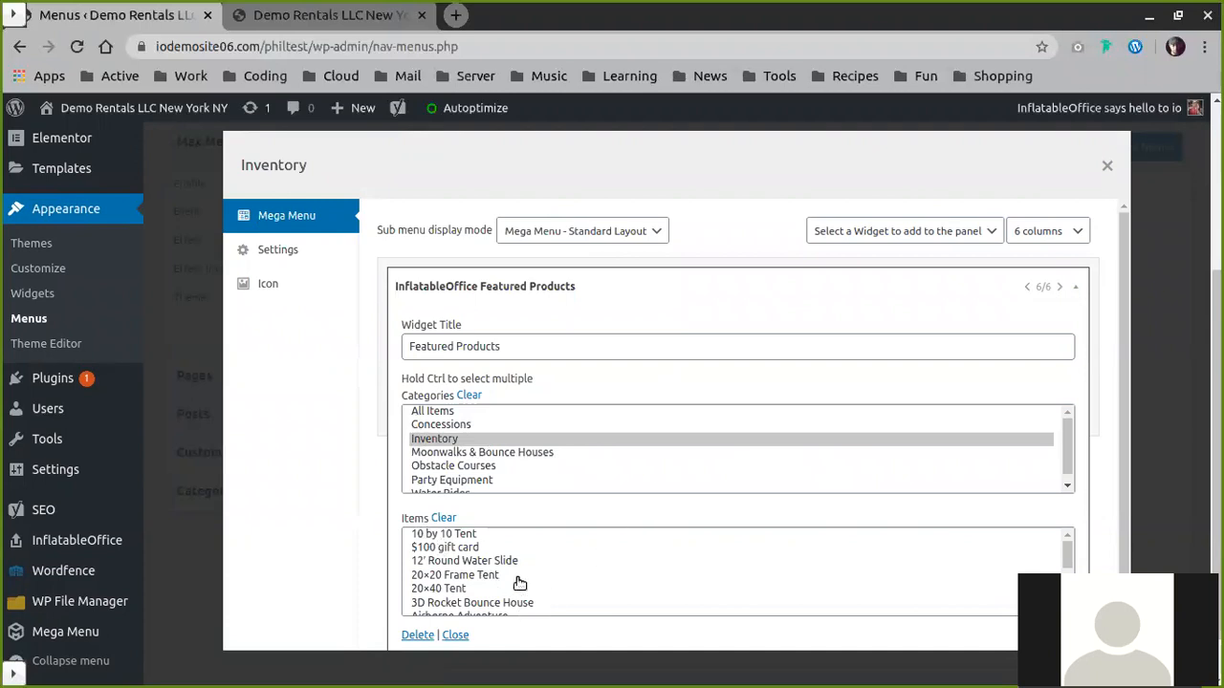
pyautogui.moveTo(1098, 208)
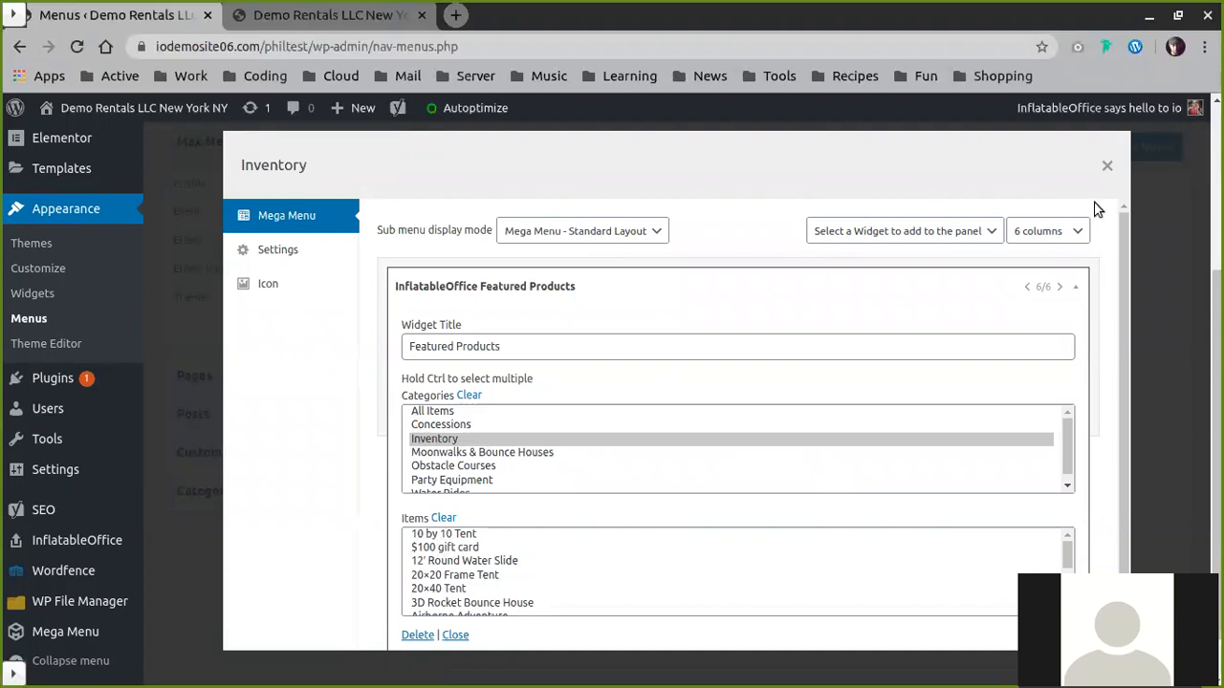
# Step: Collapse Featured Products and add a Text widget beside it in the Inventory panel
pyautogui.click(1075, 286)
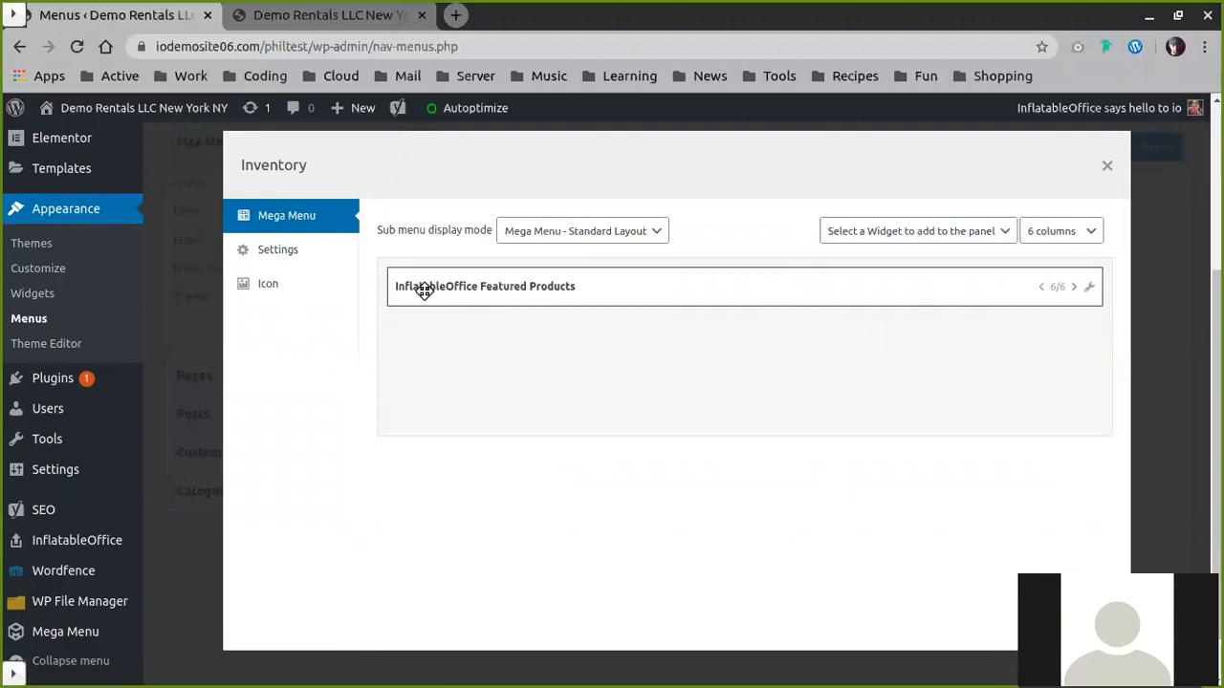
pyautogui.click(914, 229)
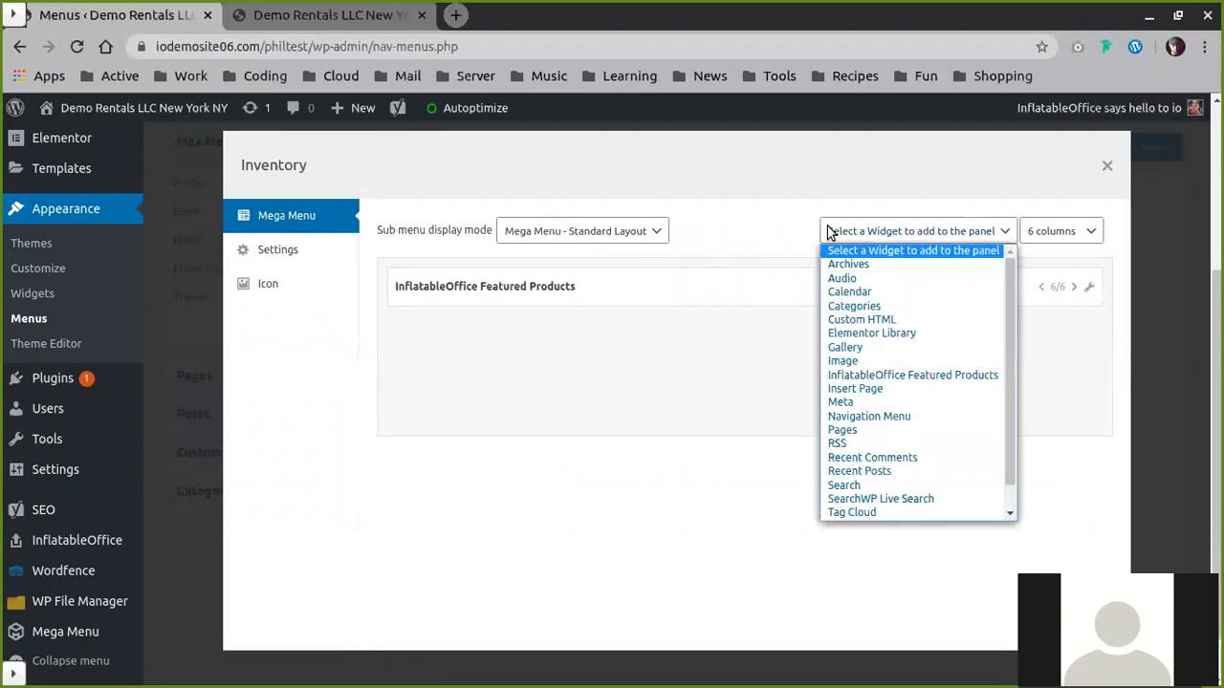
pyautogui.moveTo(861, 486)
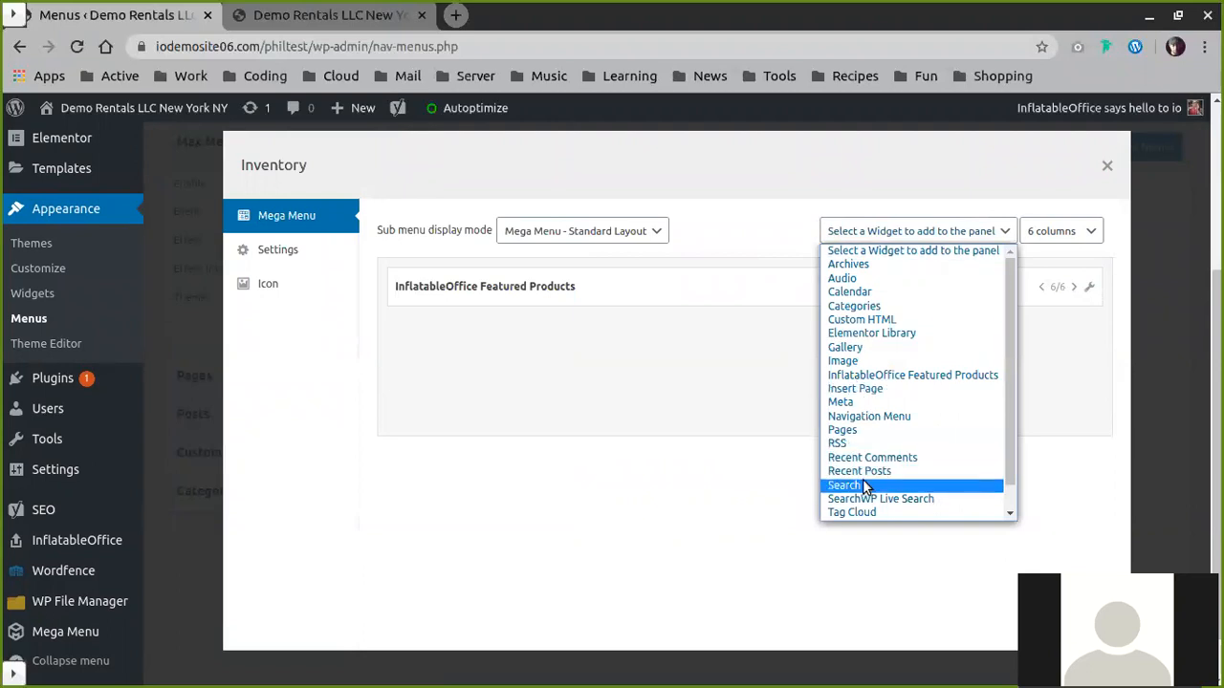
pyautogui.moveTo(865, 465)
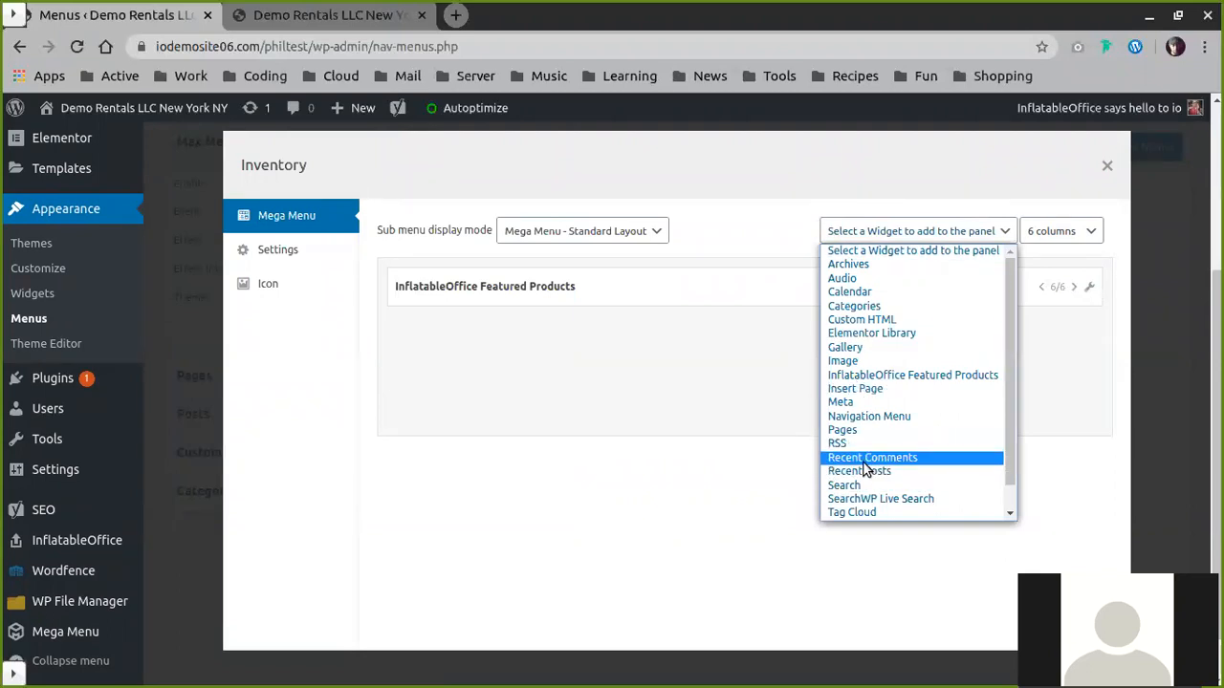
pyautogui.moveTo(960, 390)
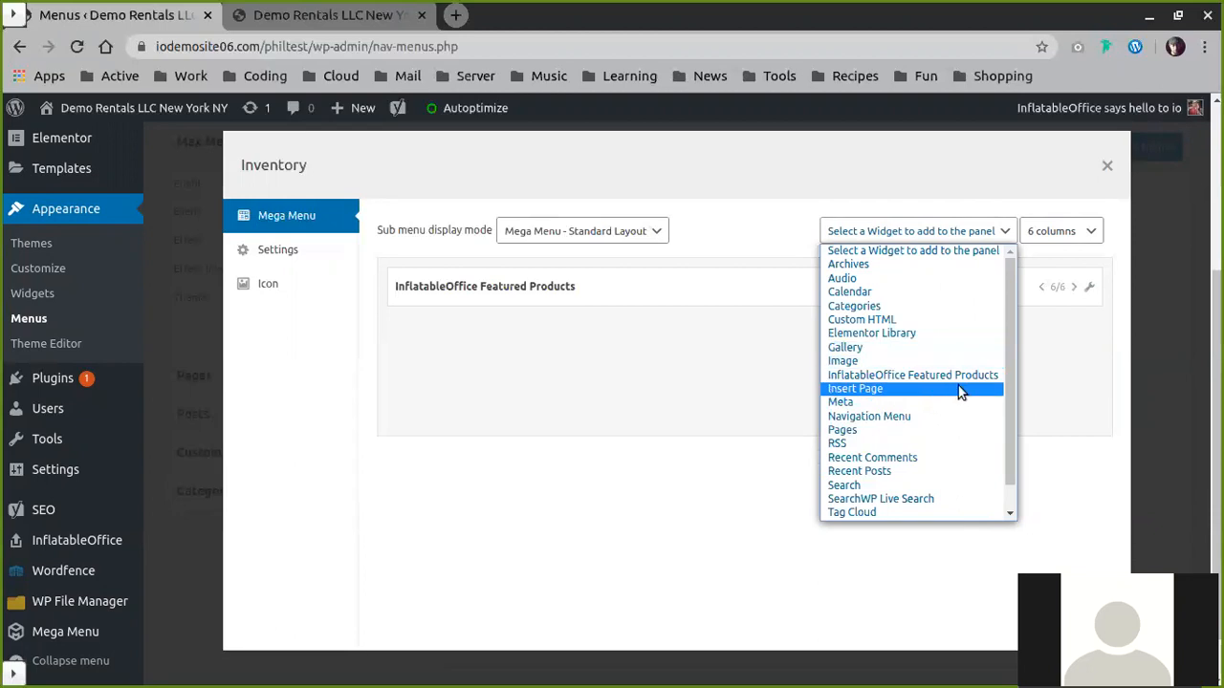
pyautogui.scroll(-3)
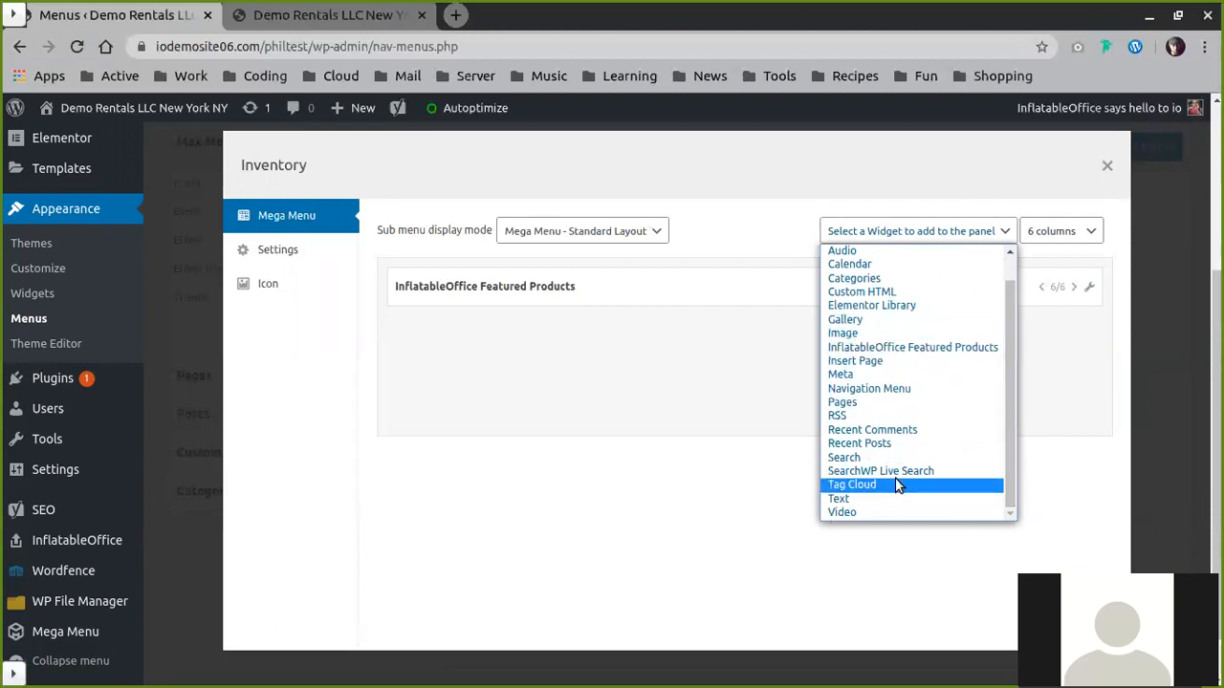
pyautogui.click(837, 497)
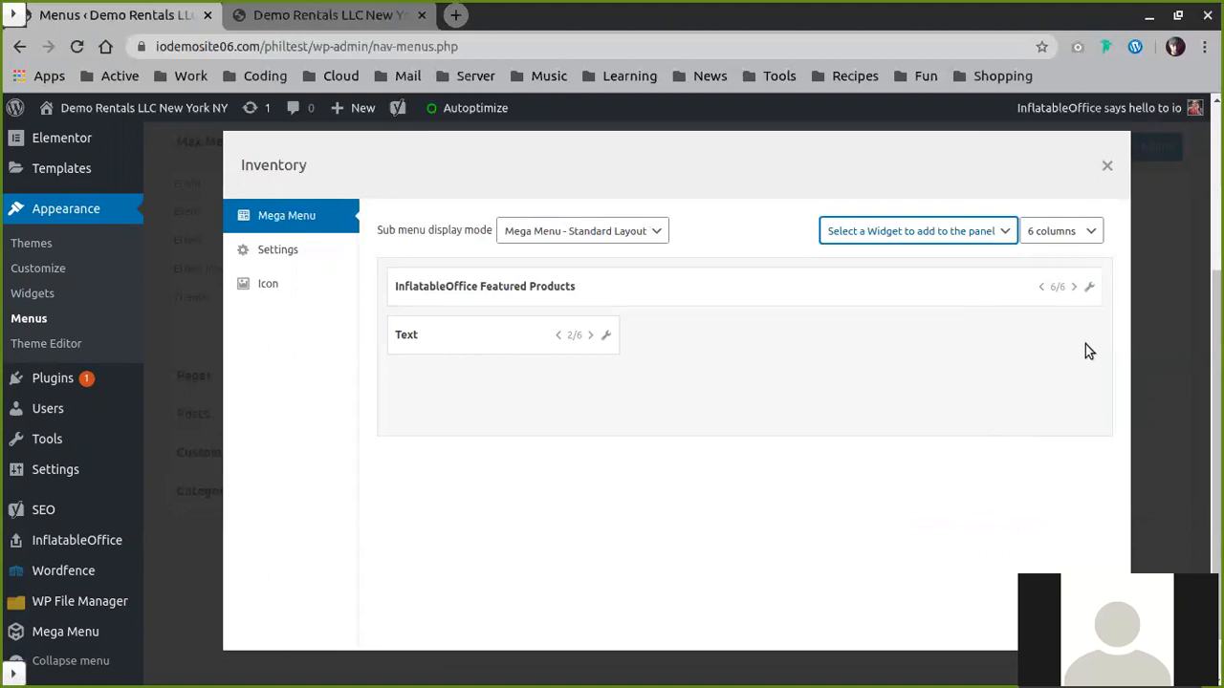
pyautogui.moveTo(469, 363)
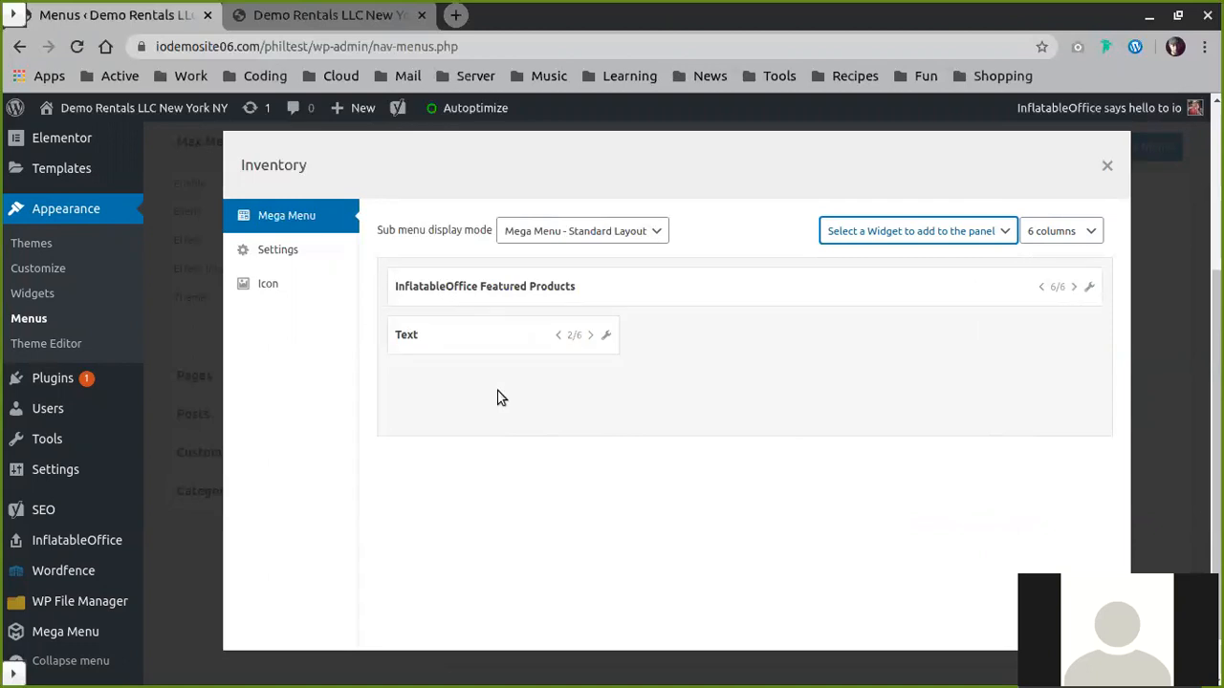
pyautogui.moveTo(504, 400)
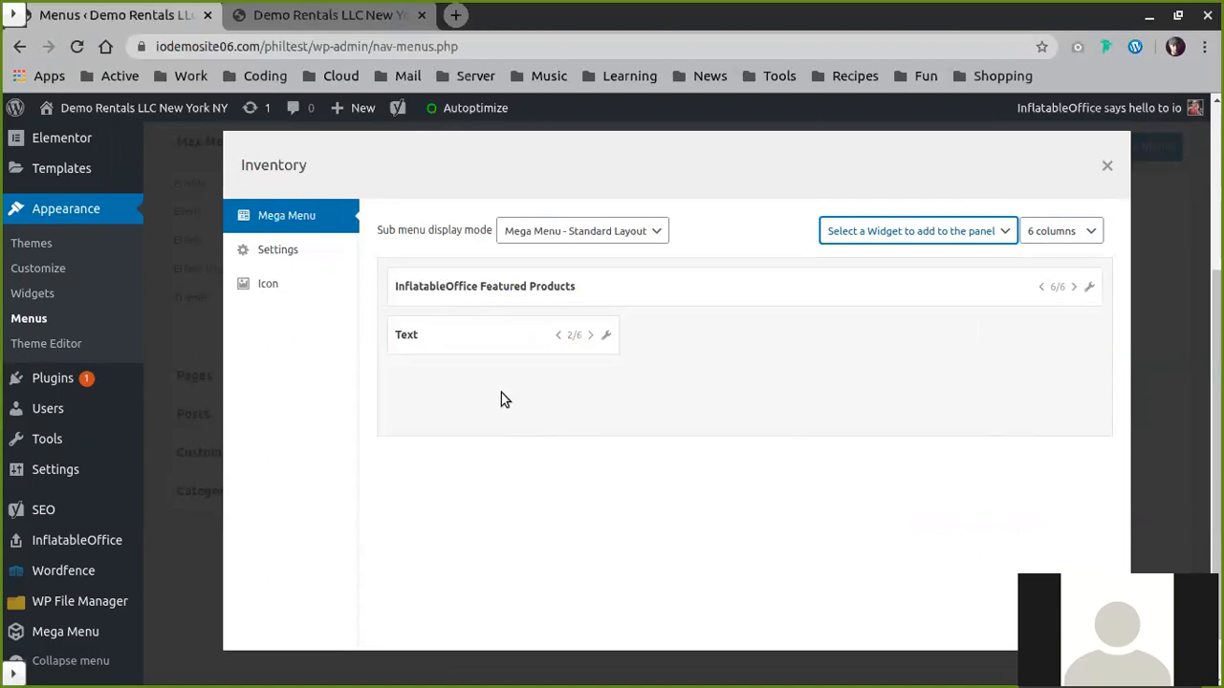